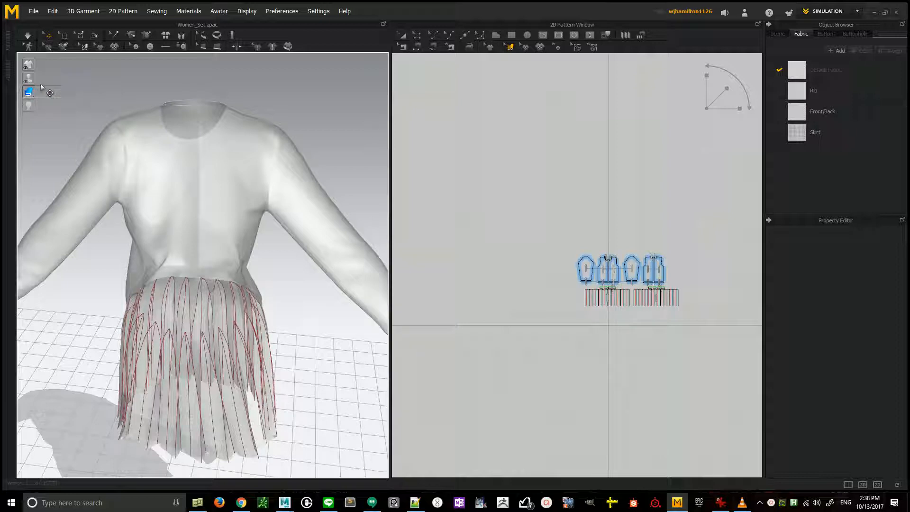
Switch the garment render mode from see-through to a solid surface display
{"action": "left_click", "coordinate": [29, 92]}
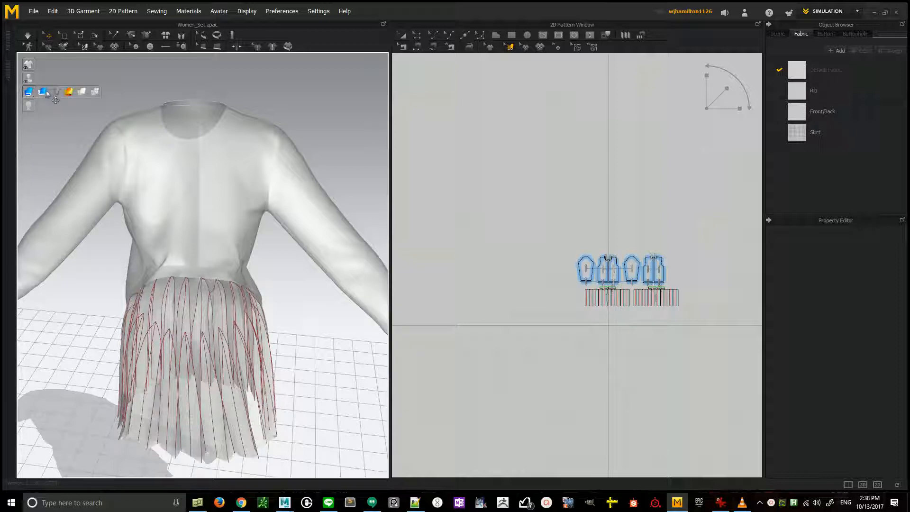
{"action": "mouse_move", "coordinate": [57, 93]}
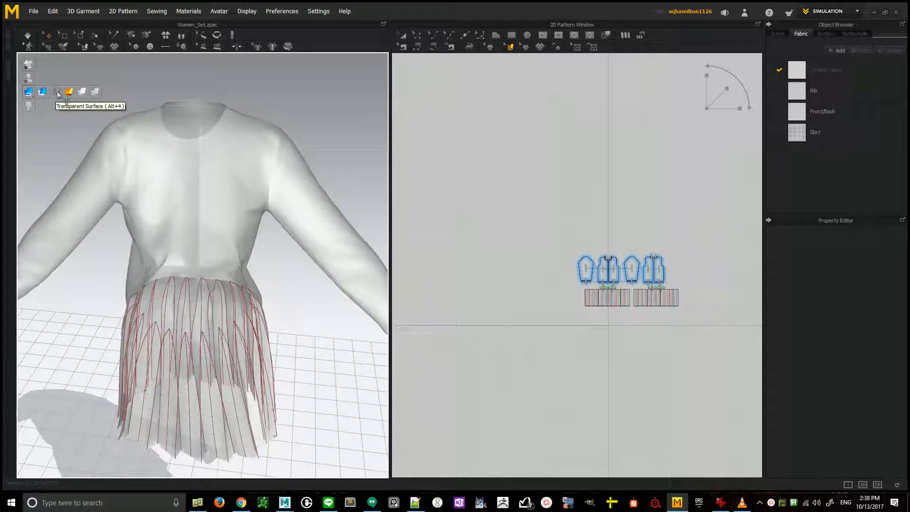
{"action": "left_click", "coordinate": [55, 92]}
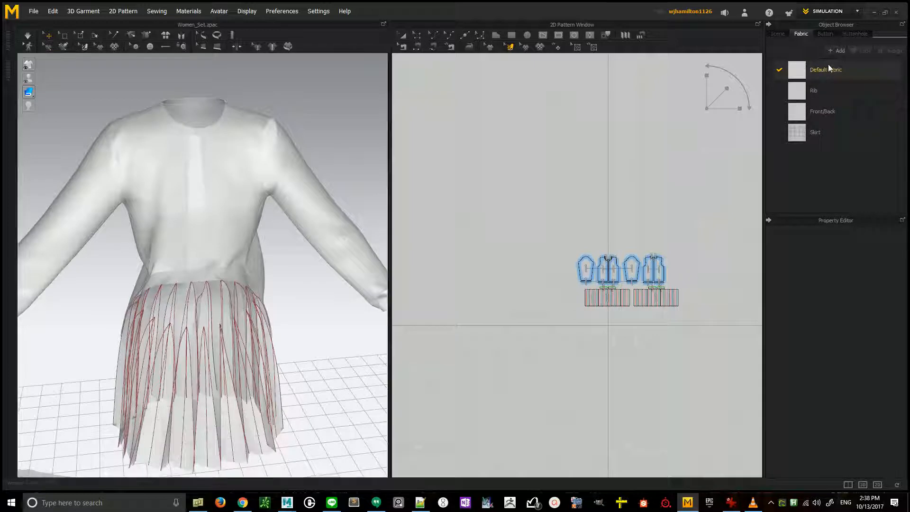
Select Default Fabric to show its properties: opacity 100, thickness 0.5 mm
{"action": "left_click", "coordinate": [824, 69]}
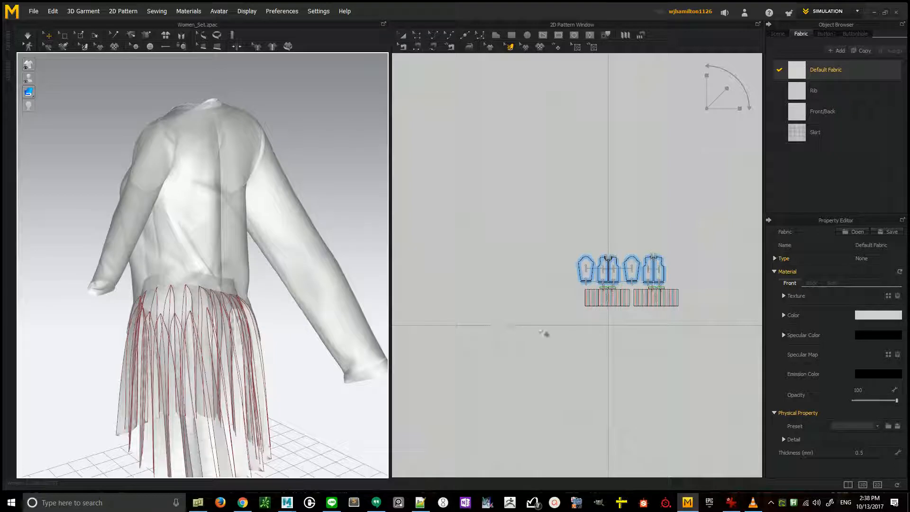
{"action": "mouse_move", "coordinate": [568, 411]}
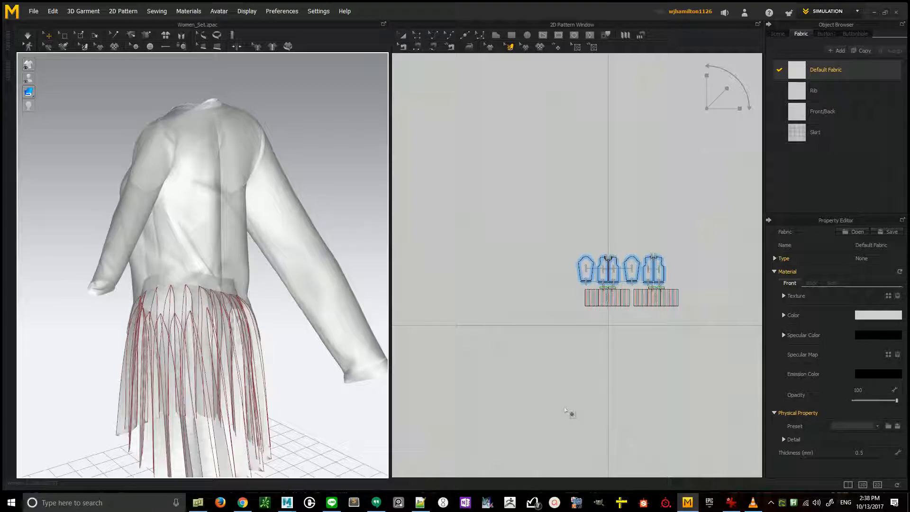